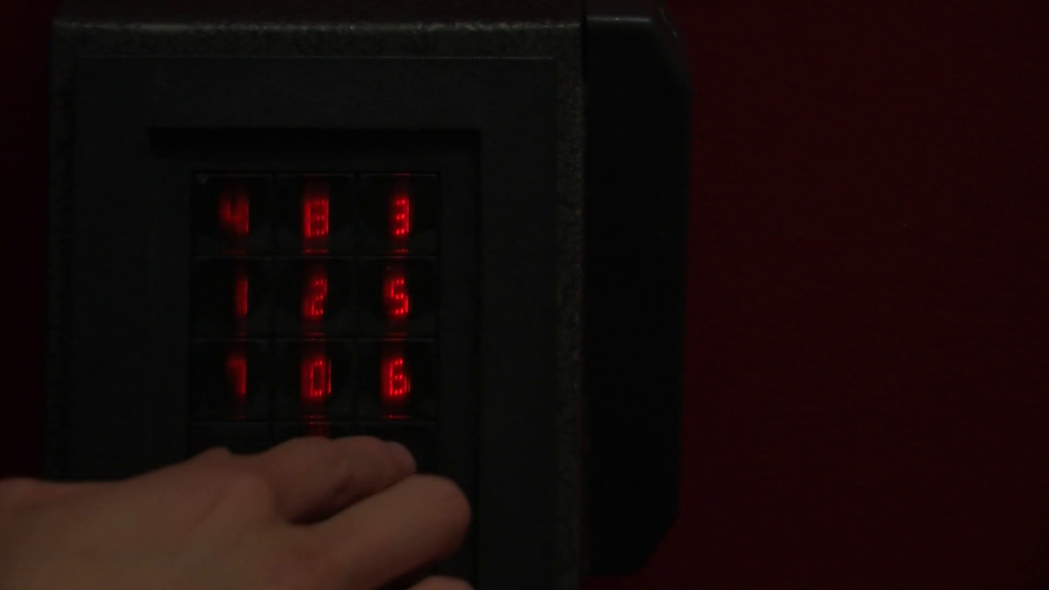
Switch the active power plan from Balanced to Power saver in the battery flyout
left_click(315, 531)
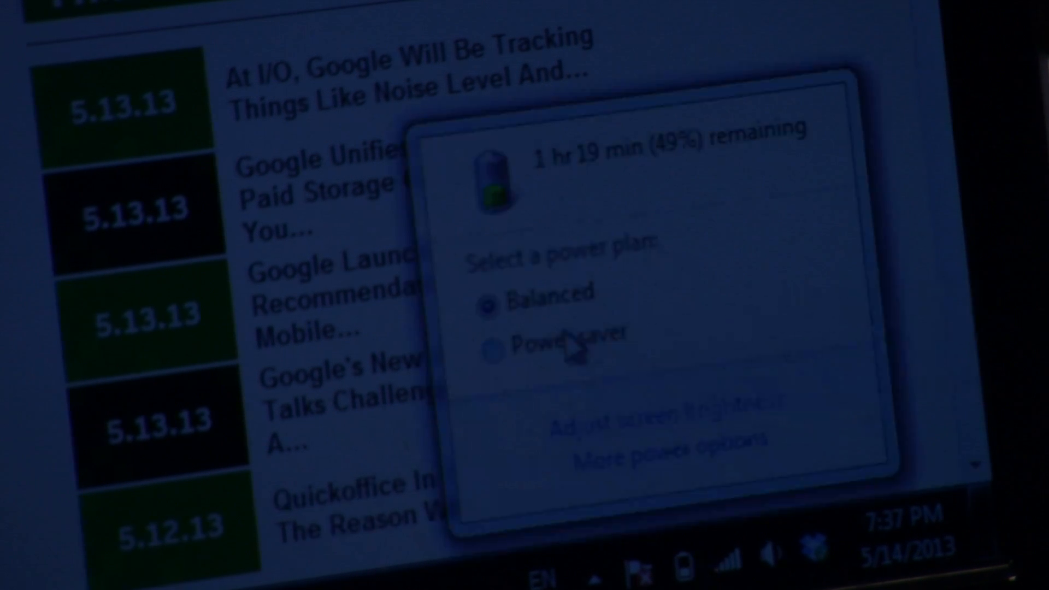
left_click(494, 352)
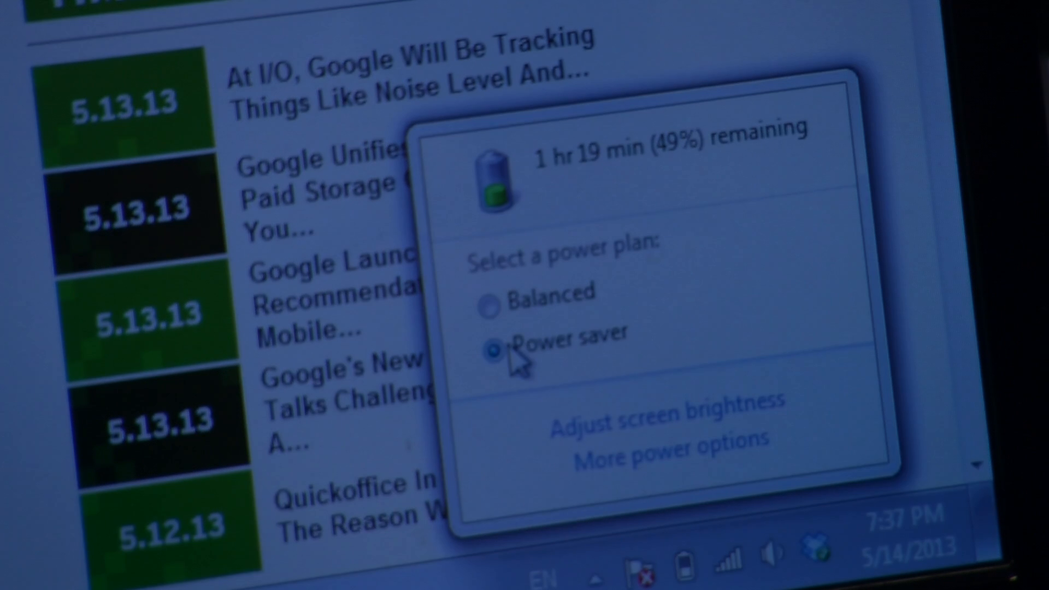